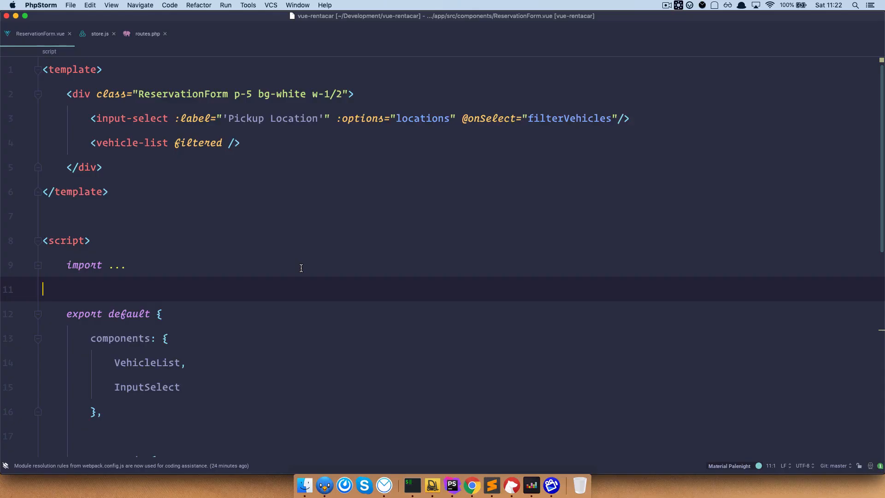
scroll(down, 3)
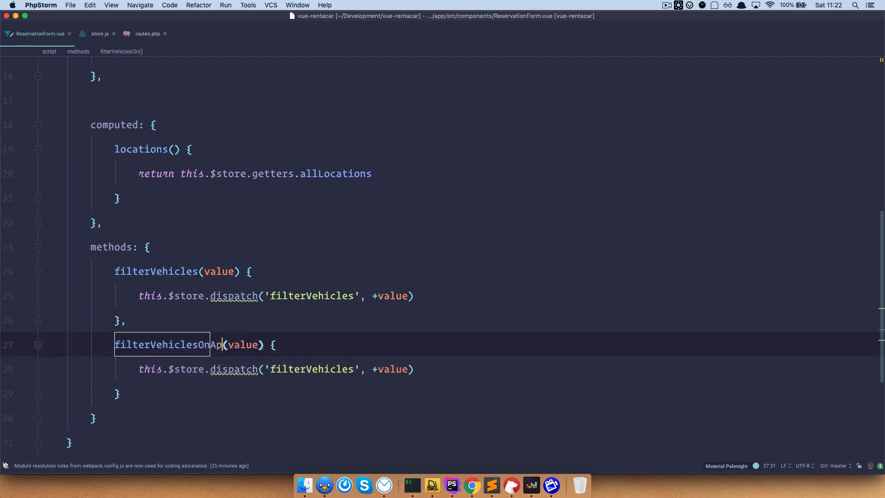
text(i)
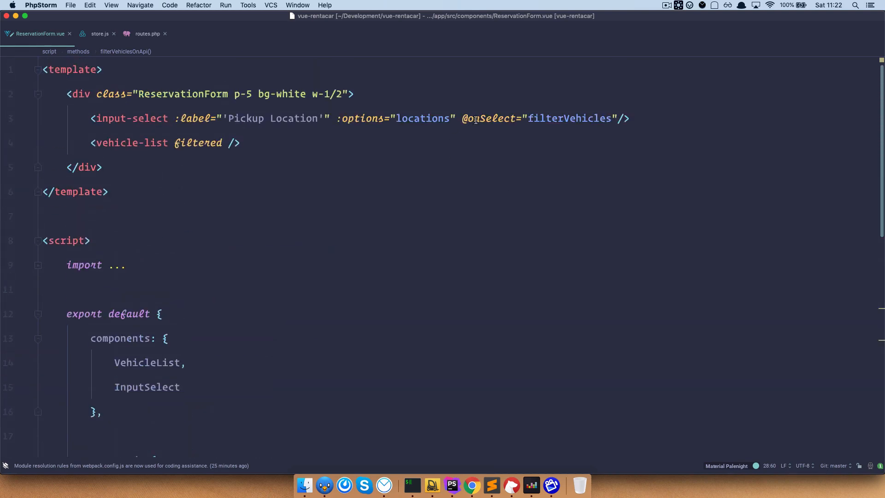
double_click(570, 118)
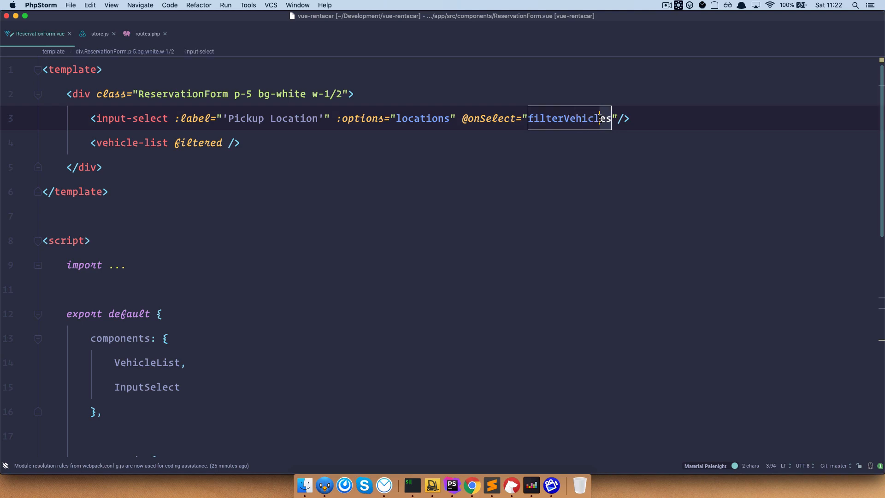
text(On)
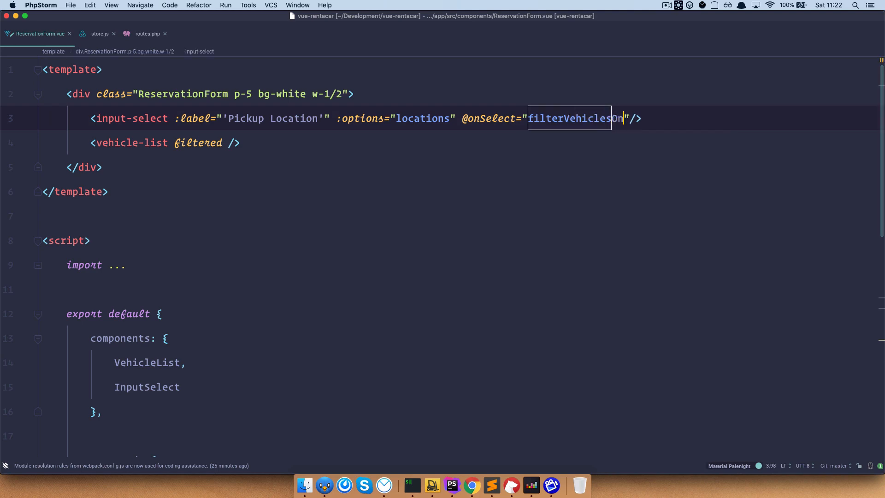
text(Api)
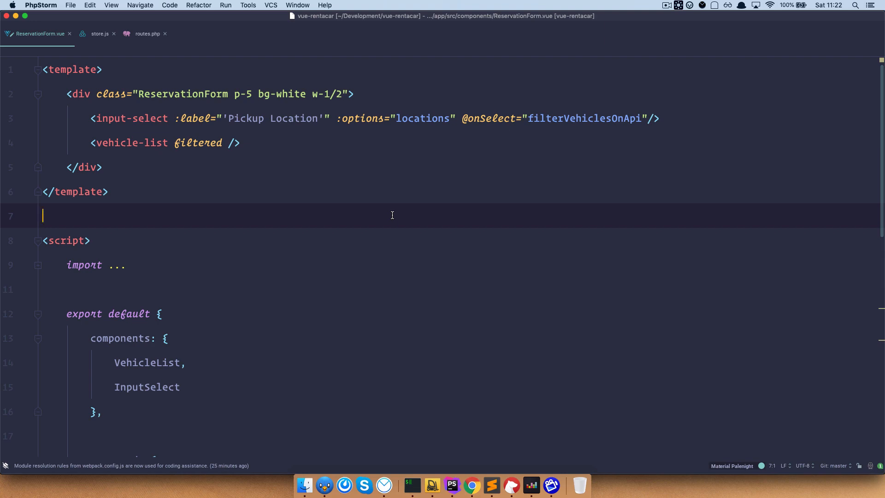
mouse_move(207, 317)
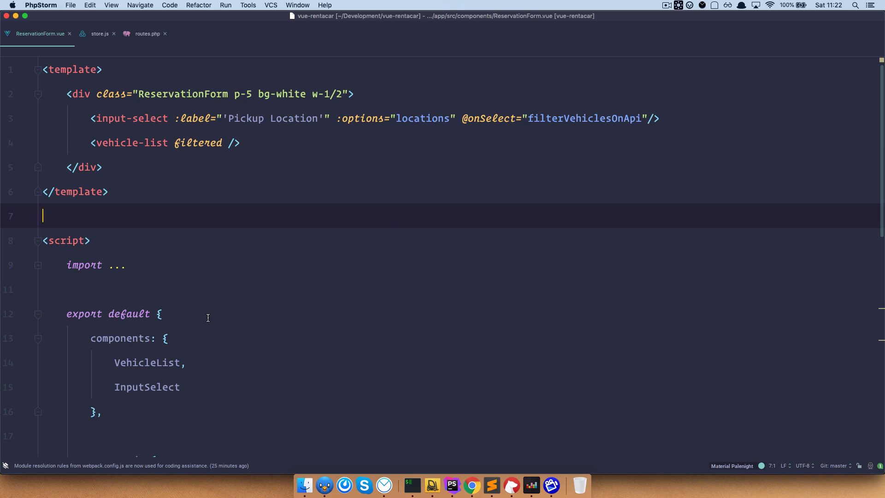
scroll(down, 3)
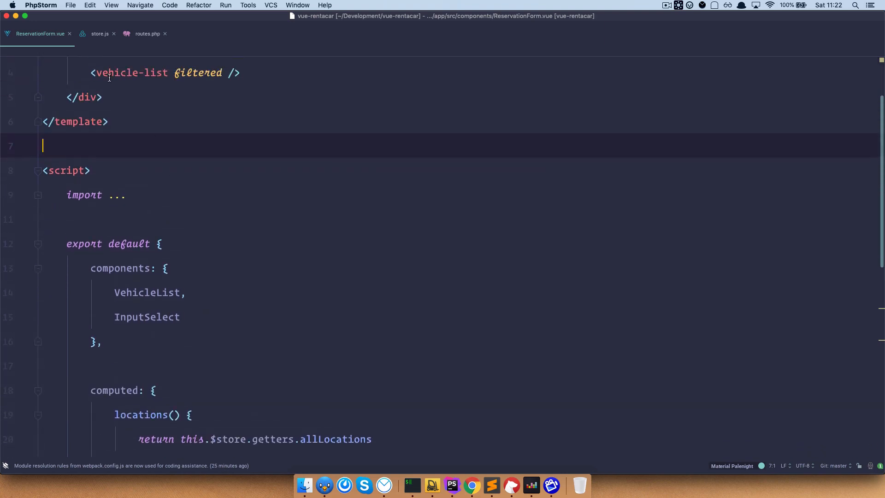
In store.js, duplicate getVehicles as a filterOnApi(value) action and dispatch 'filterOnApi' from ReservationForm.vue.
click(99, 33)
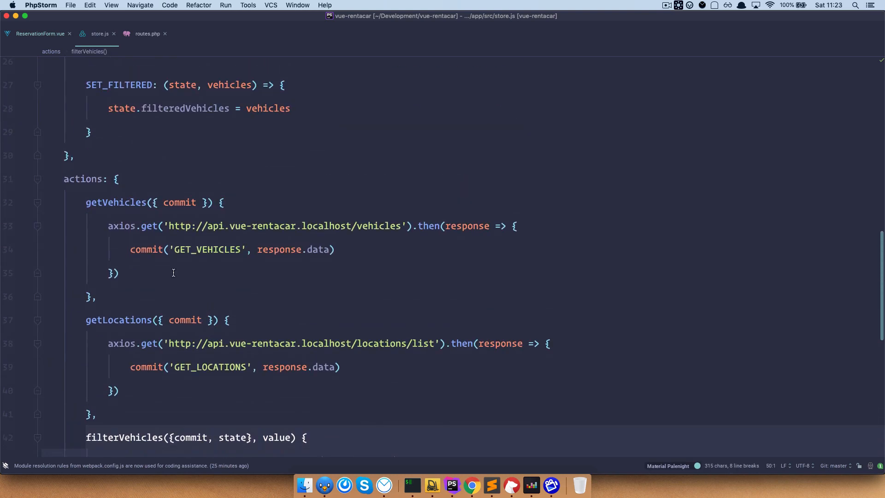
click(107, 202)
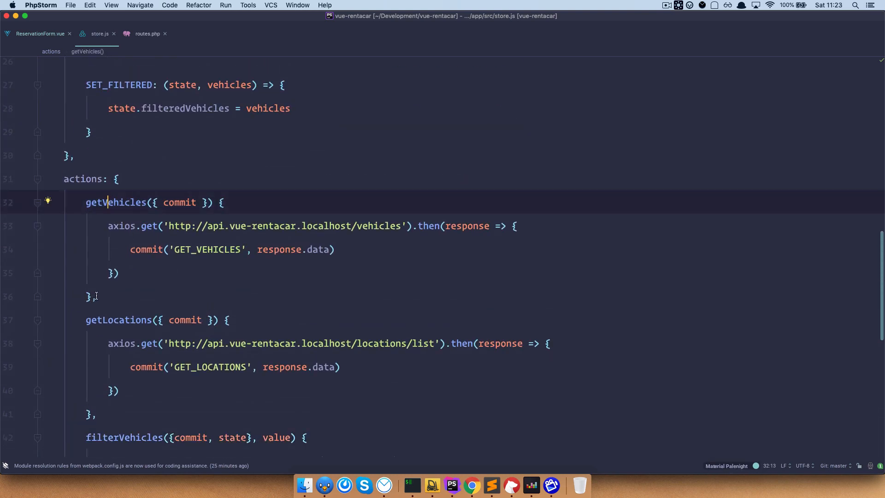
scroll(down, 3)
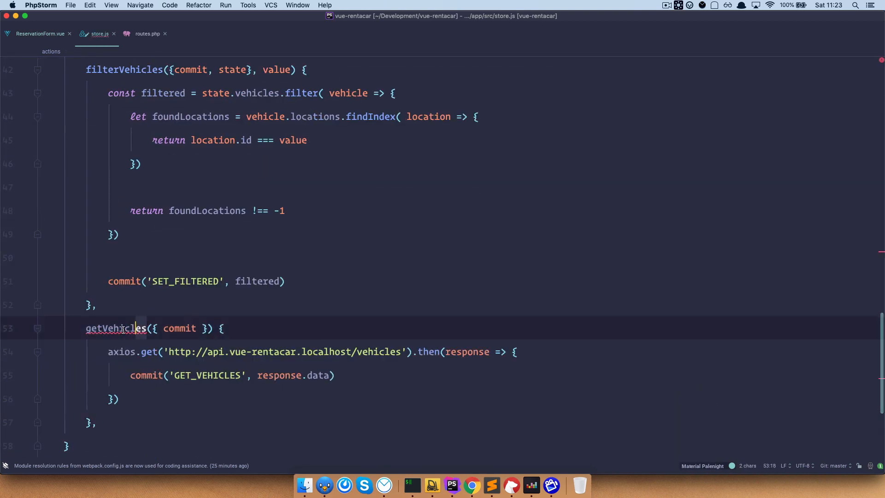
click(39, 33)
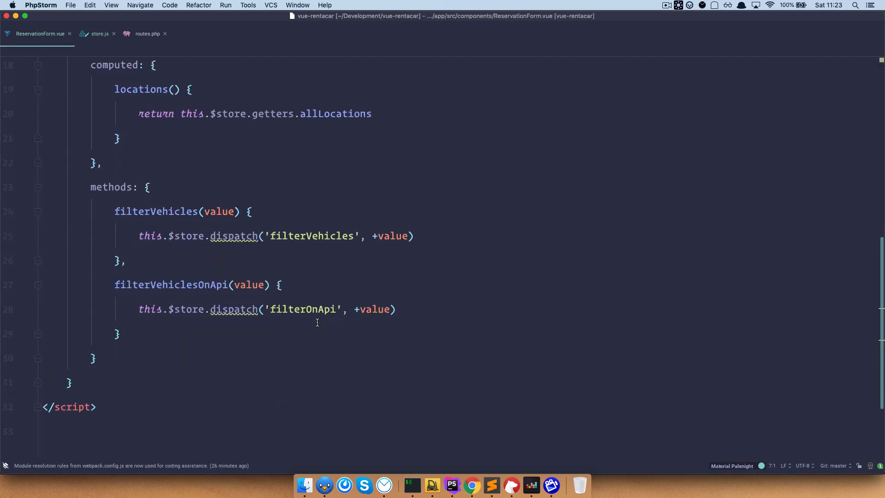
click(100, 33)
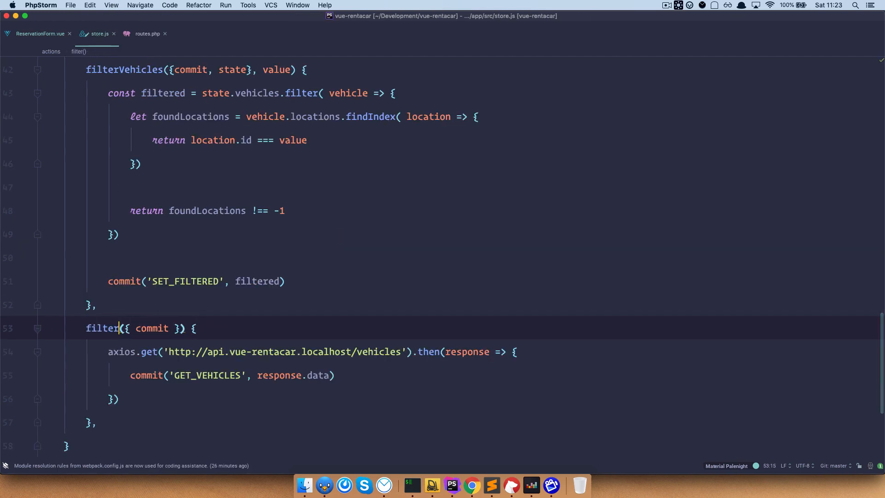
text(OnApi)
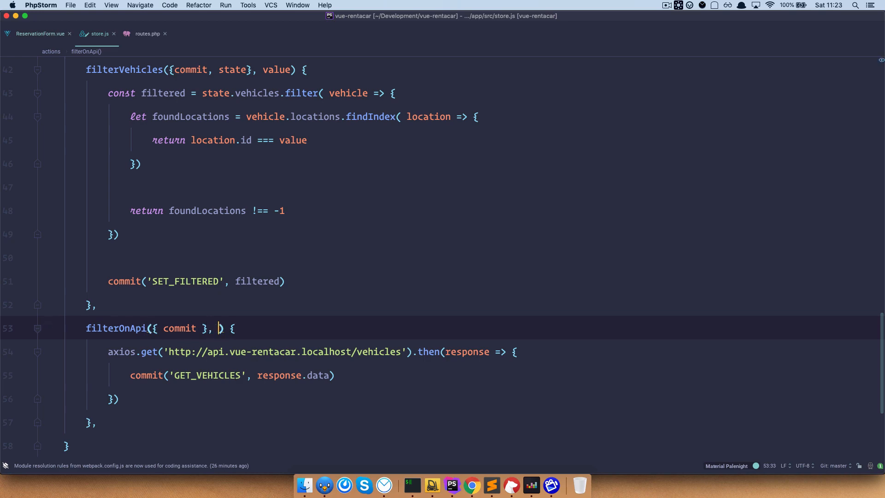
text(value)
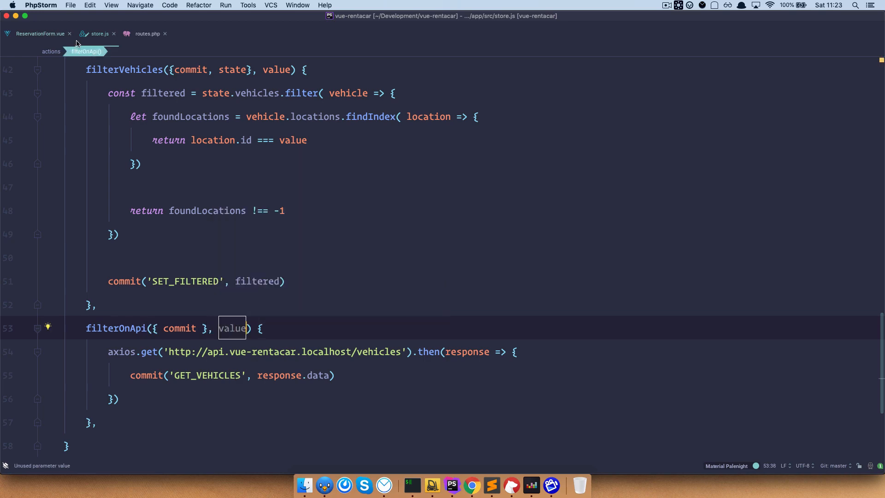
click(40, 33)
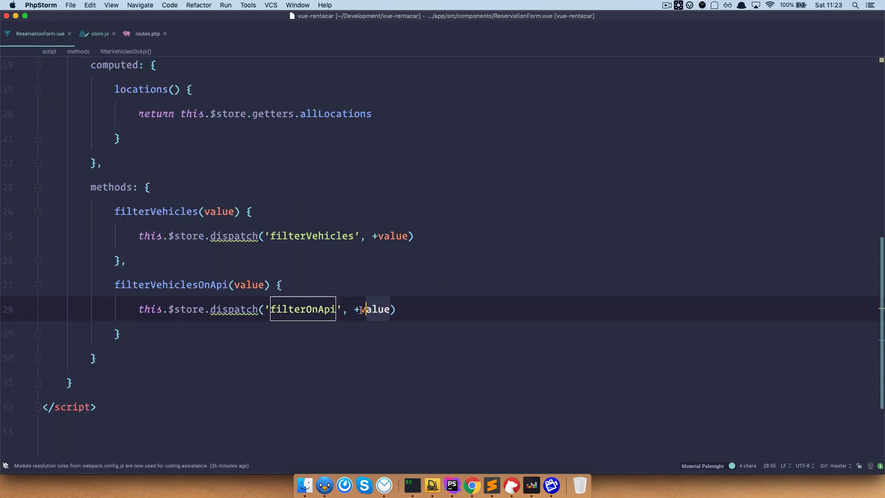
click(100, 33)
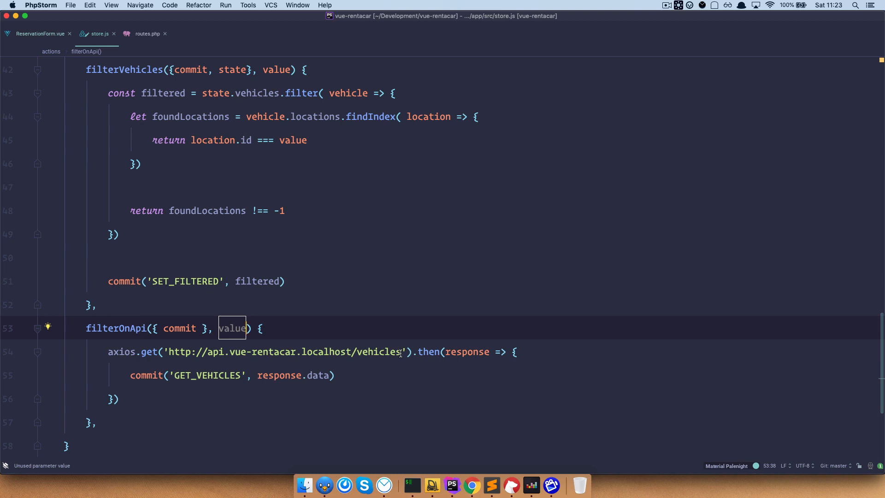
Make filterOnApi GET vehicles/filter/ plus the value, comment out the commit and console.log(response.data).
text(/filter)
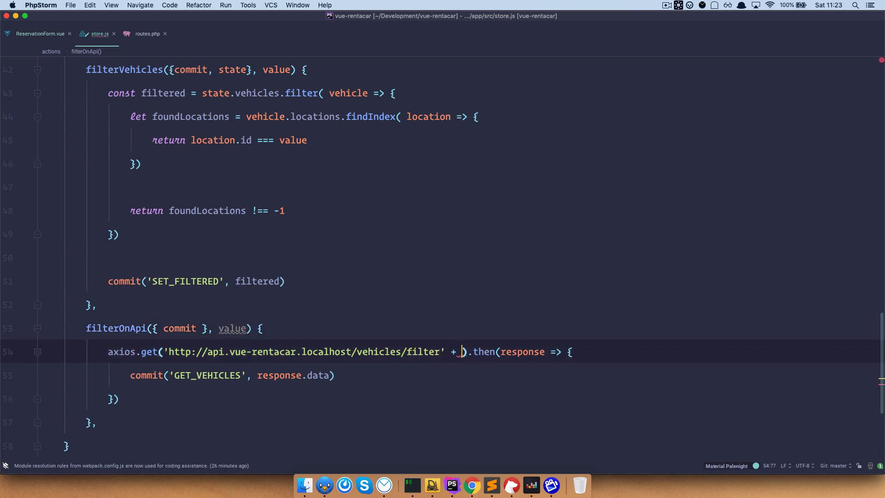
text(value)
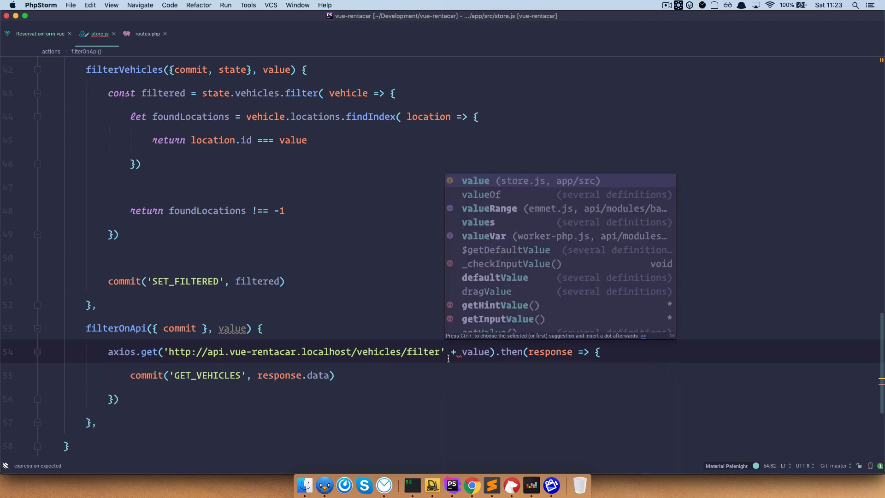
text(/)
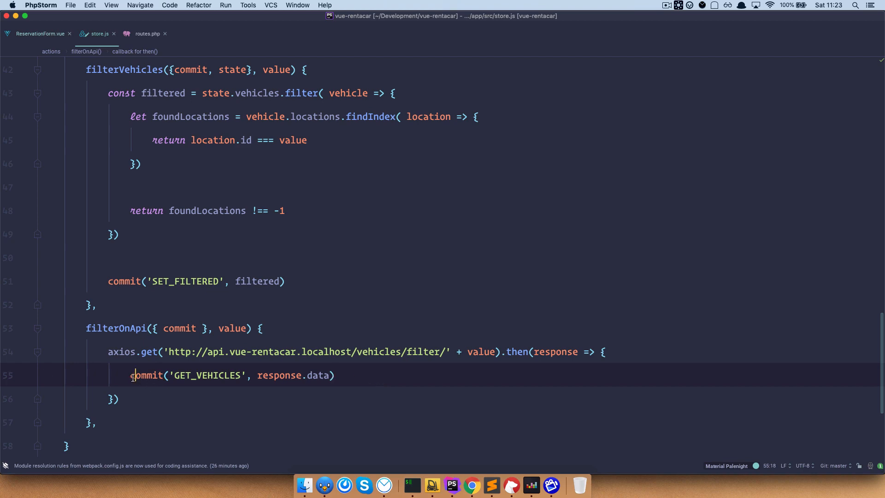
key(cmd+/)
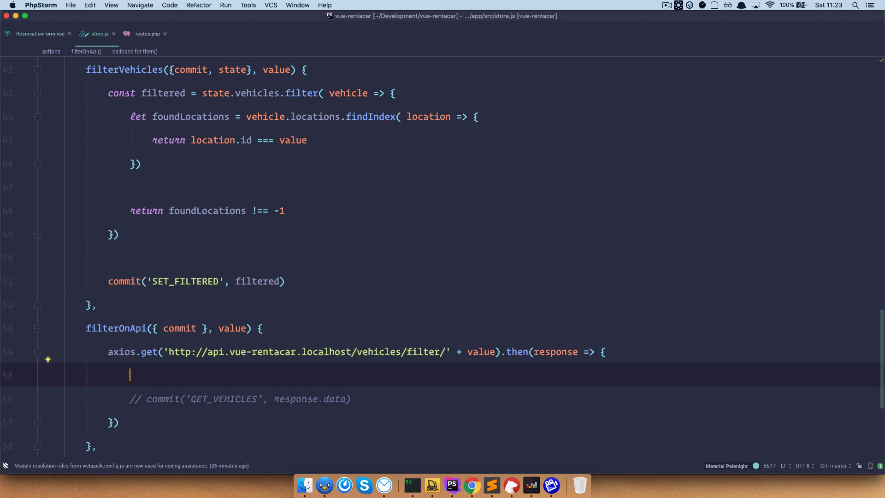
text(respon)
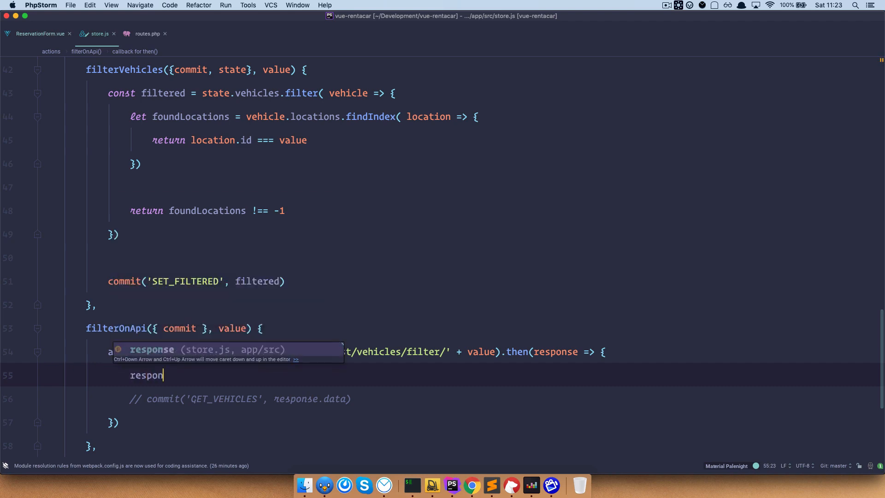
text(es.data))
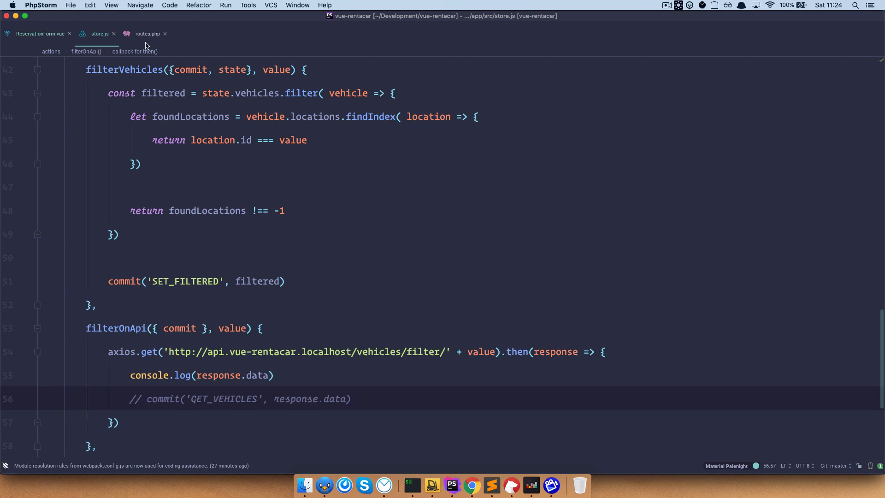
In routes.php, change the route to vehicles/filter/{id}, add $id to the closure and return $id.
click(148, 34)
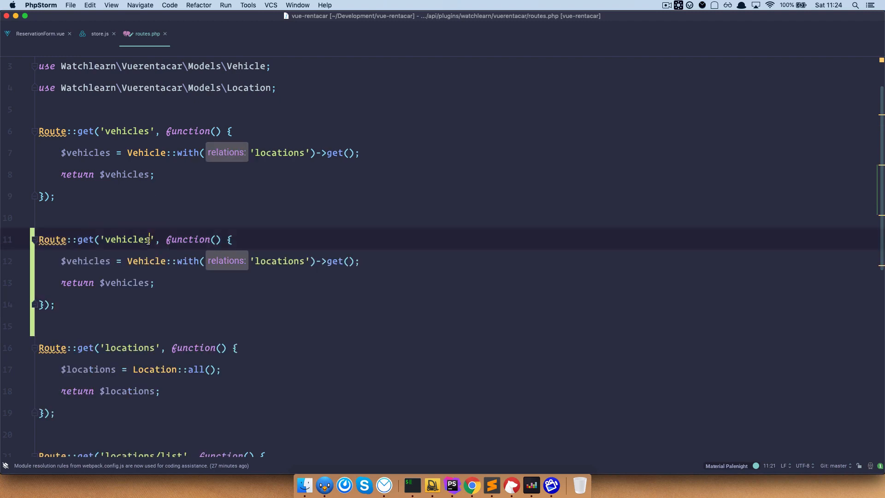
text(/filter/{)
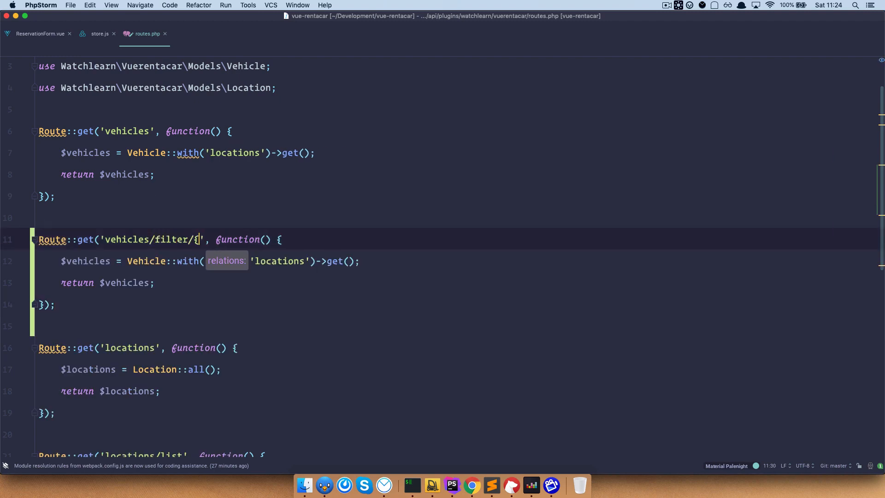
text(id})
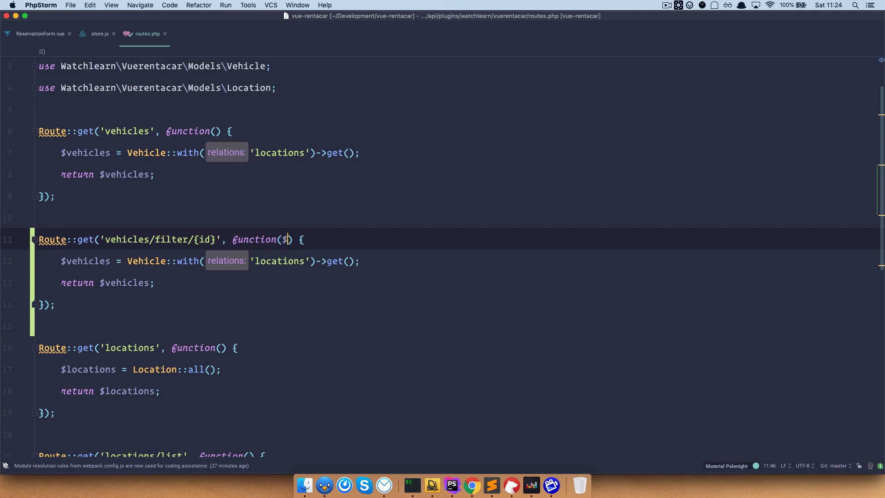
text(id)
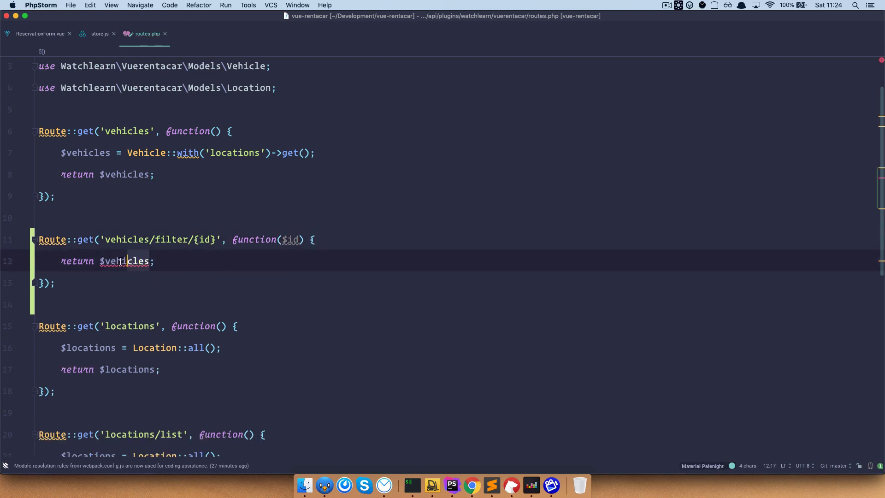
double_click(124, 261)
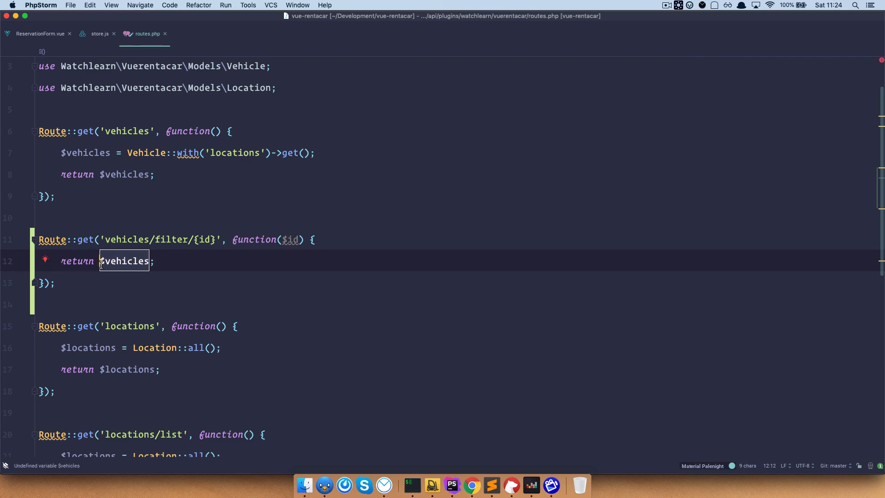
text($id)
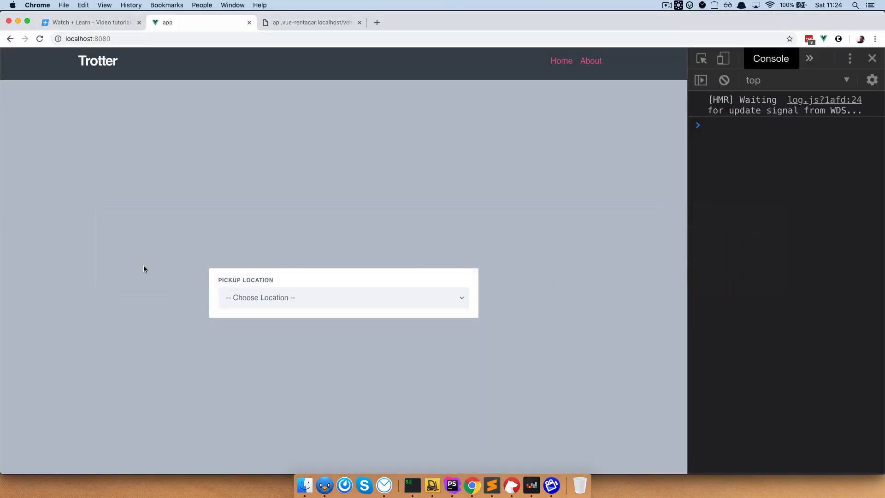
Pick New York then Paris as the pickup location and watch their ids log in the console.
click(343, 298)
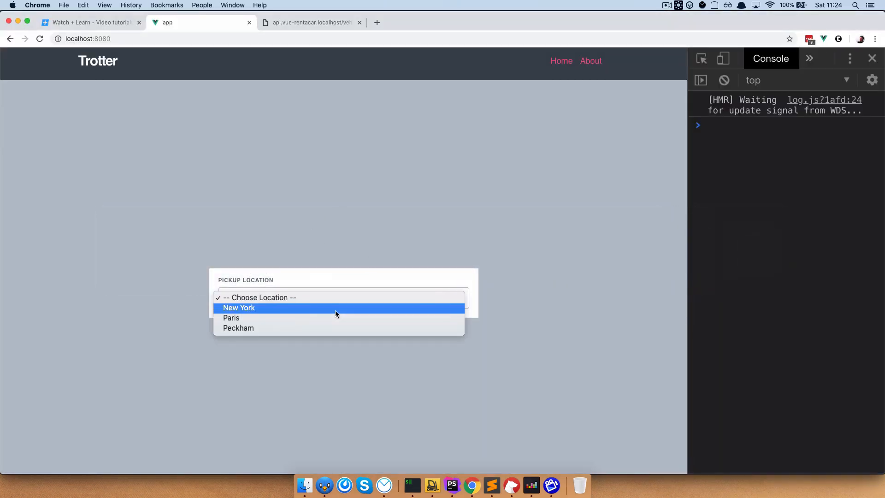
click(239, 308)
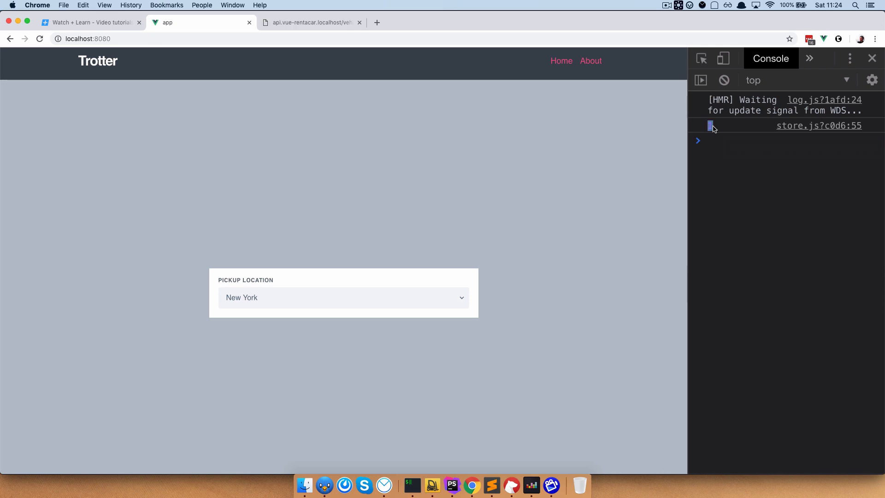
click(343, 298)
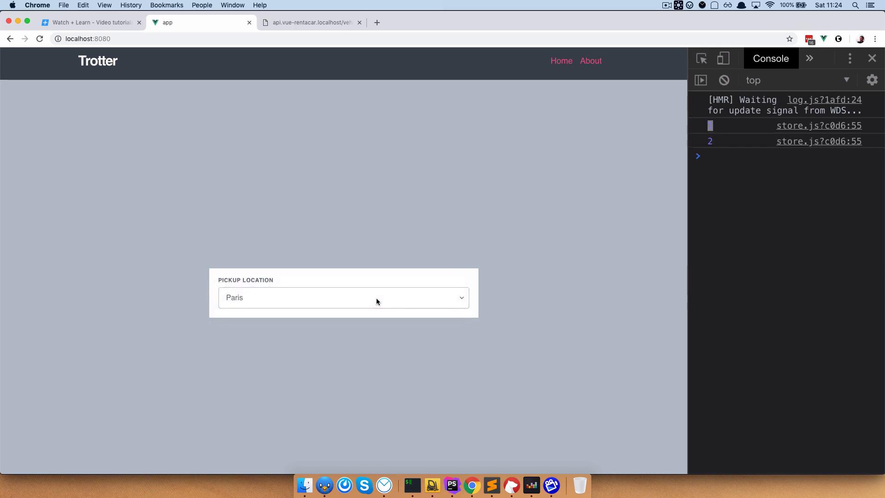
click(343, 298)
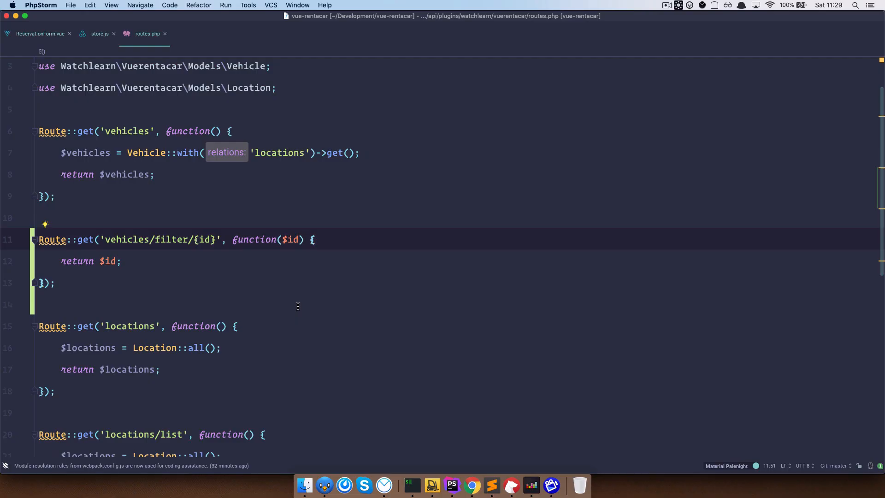
Start $vehicles = Vehicle::whereHas('locations', function($query) use ($id) ...) above the return.
key(enter)
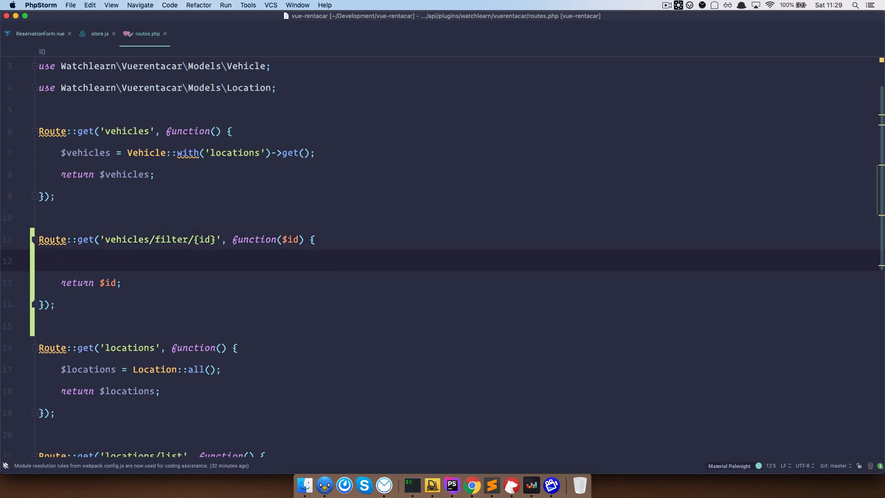
text($)
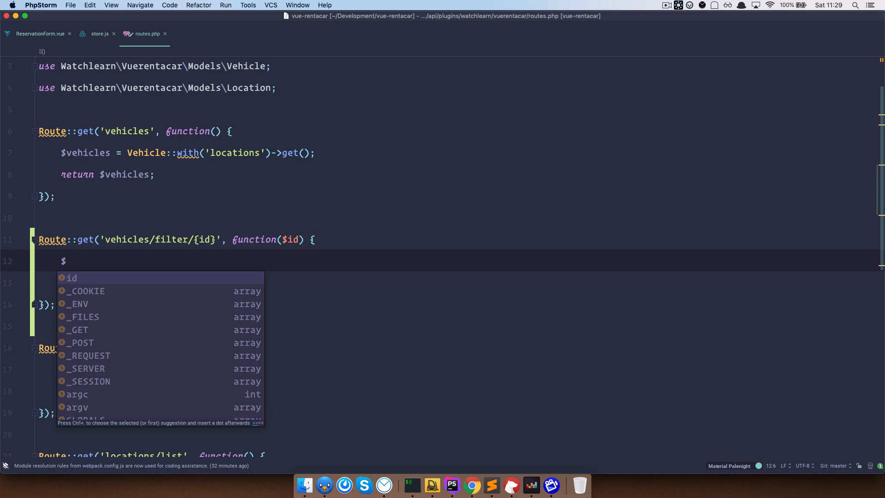
text(vehicles)
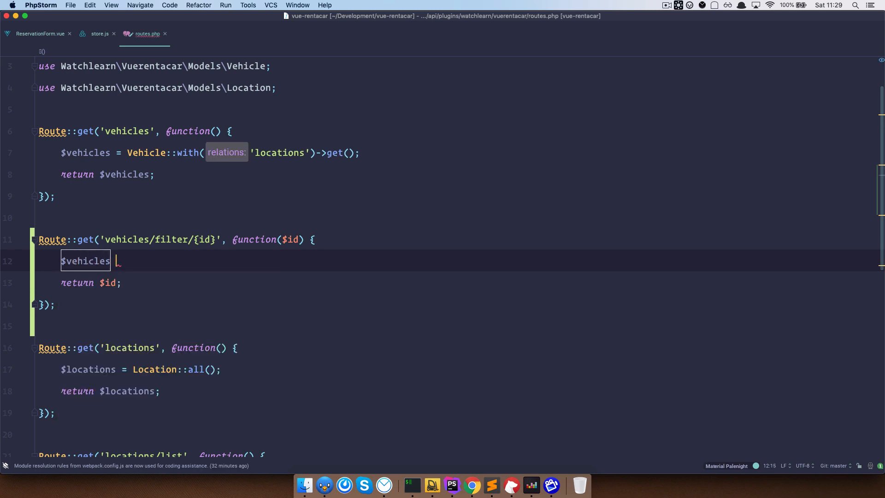
text(= Vehicle::)
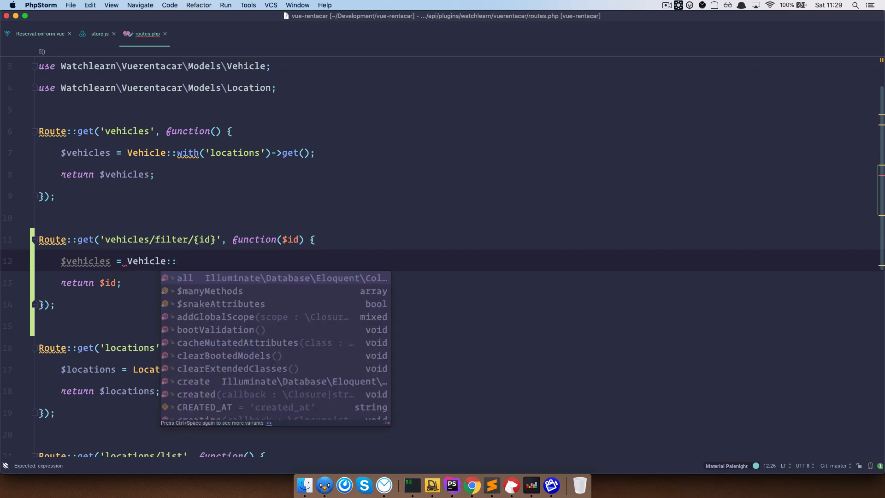
text(whereHas(')
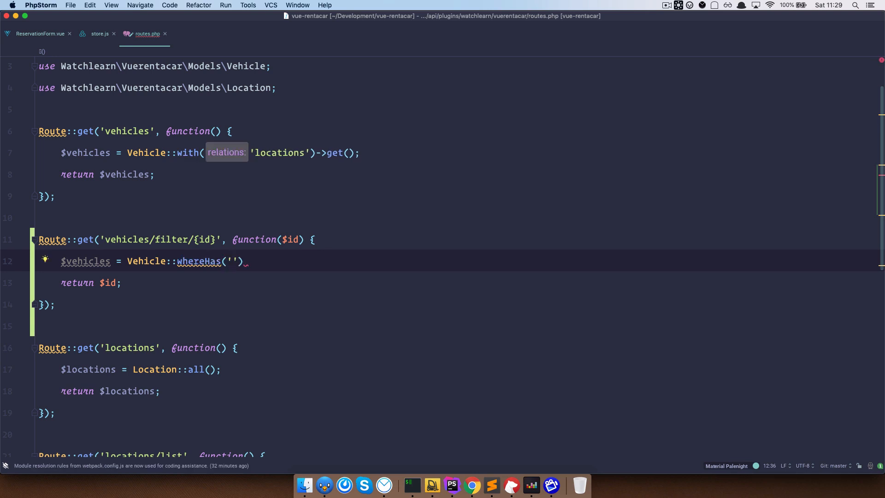
text(locations)
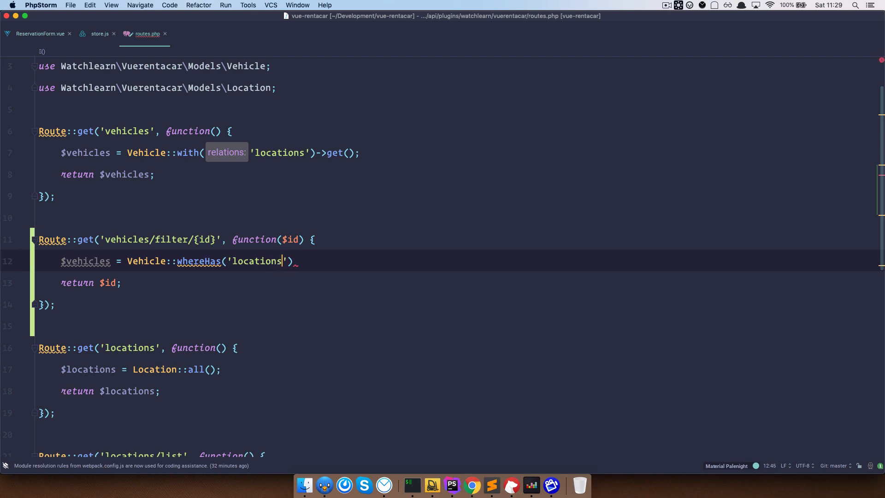
text(, function()
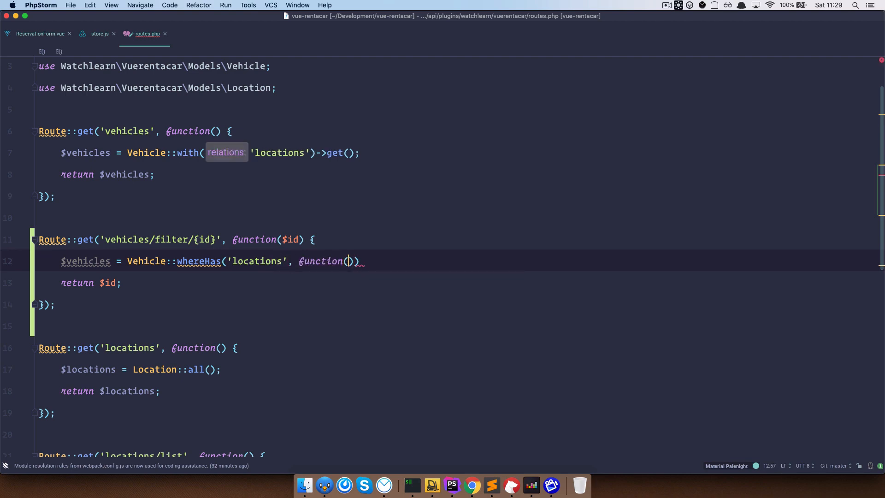
text(query) use ()
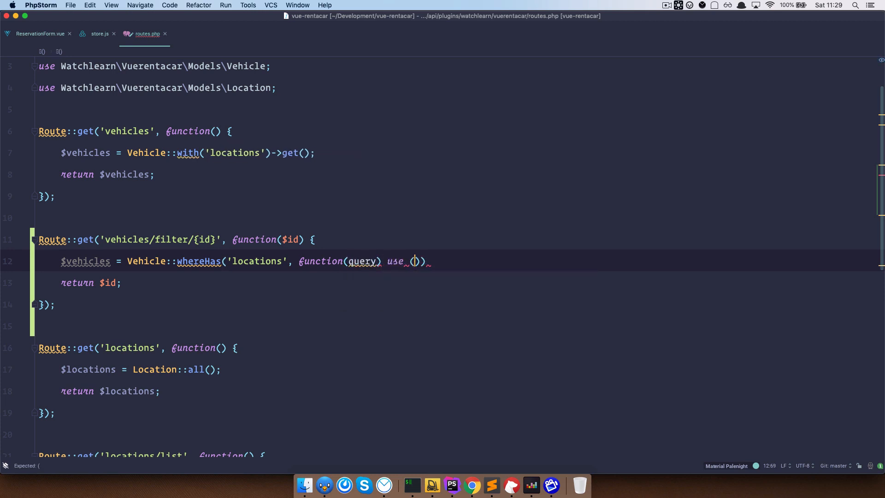
text($id)
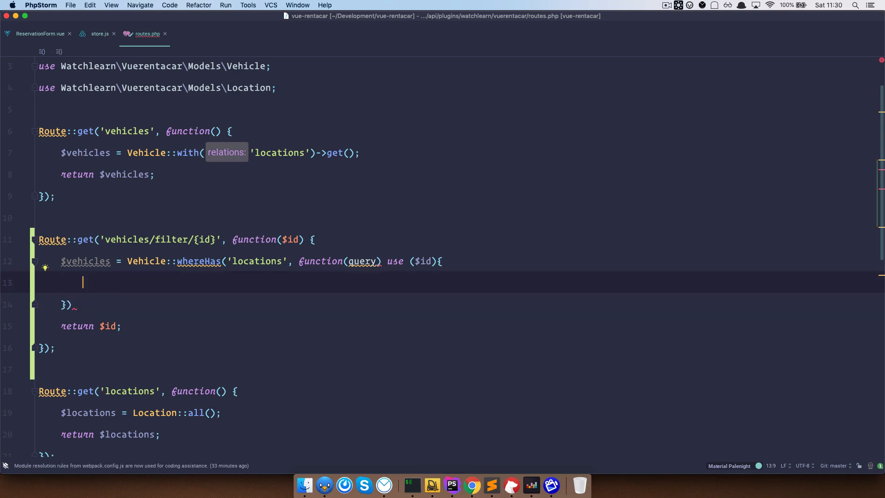
Inside the closure add $query->where('id', '=', $id) and finish the chain with ->get().
text($q)
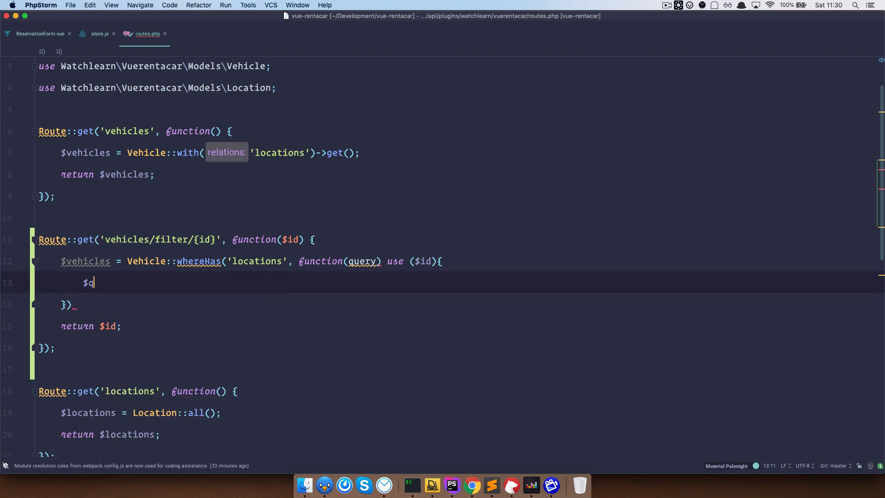
text(uery->)
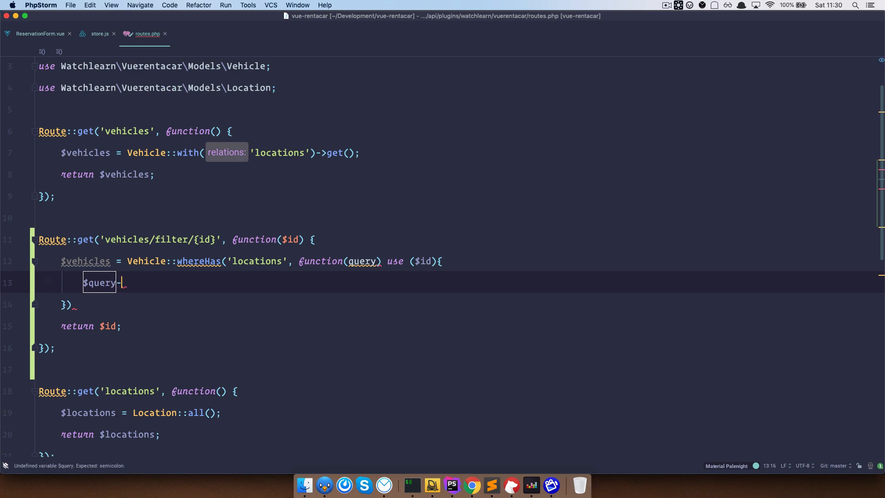
text(>where()
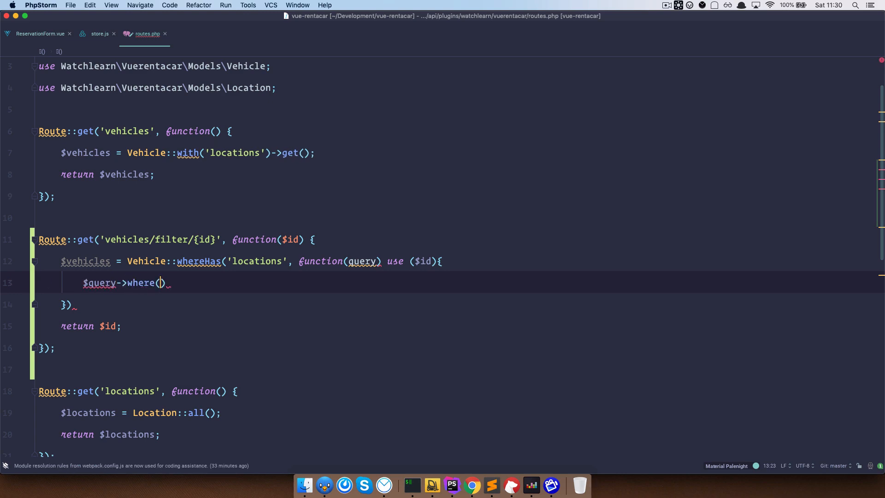
text(')
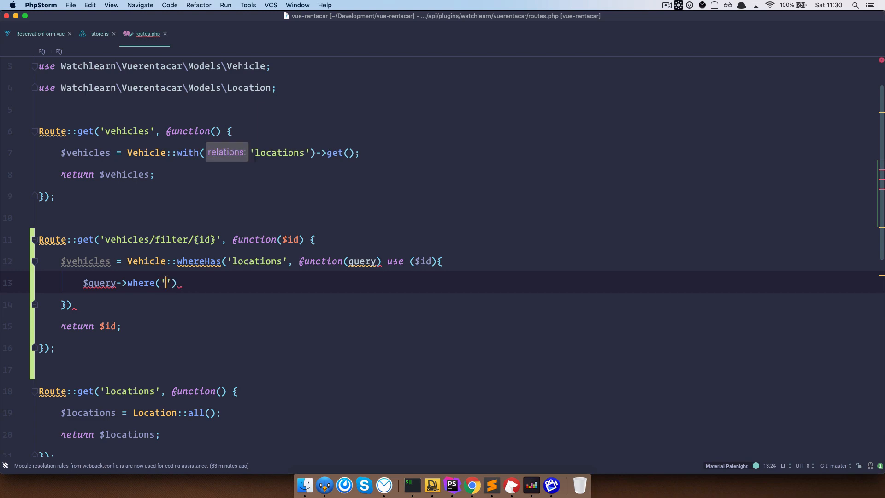
text(id)
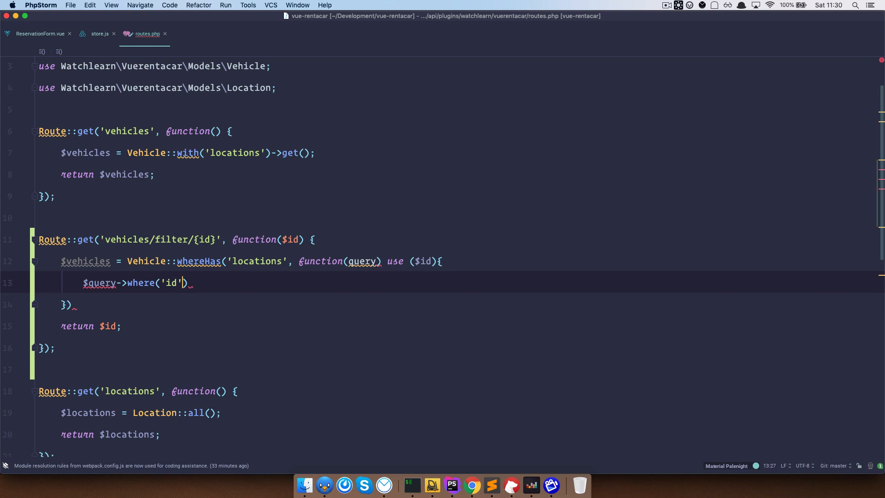
text(, '')
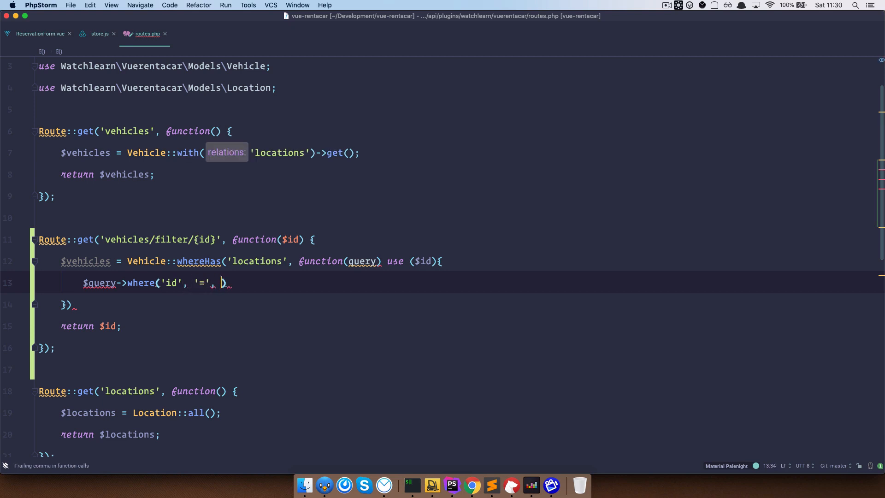
text($)
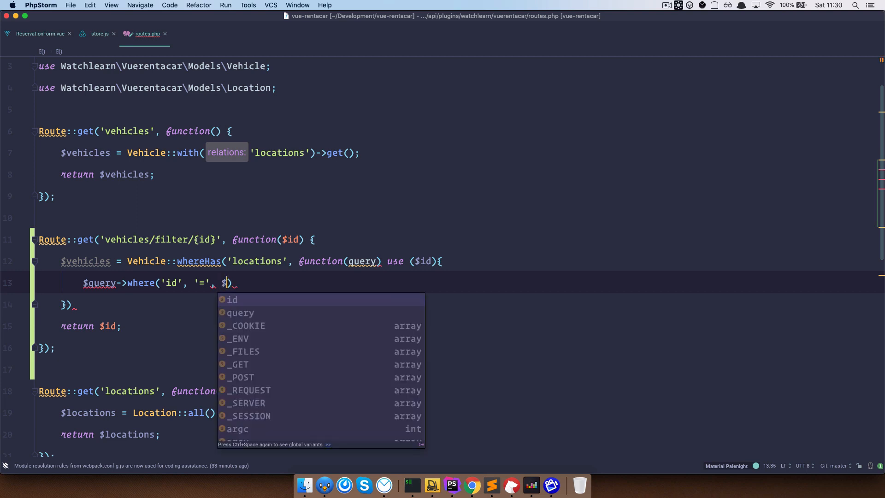
text(ix)
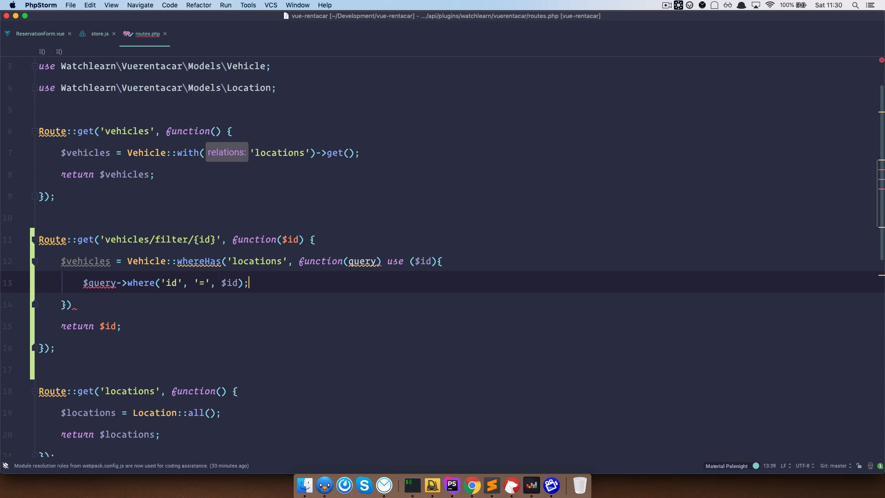
text(->ge)
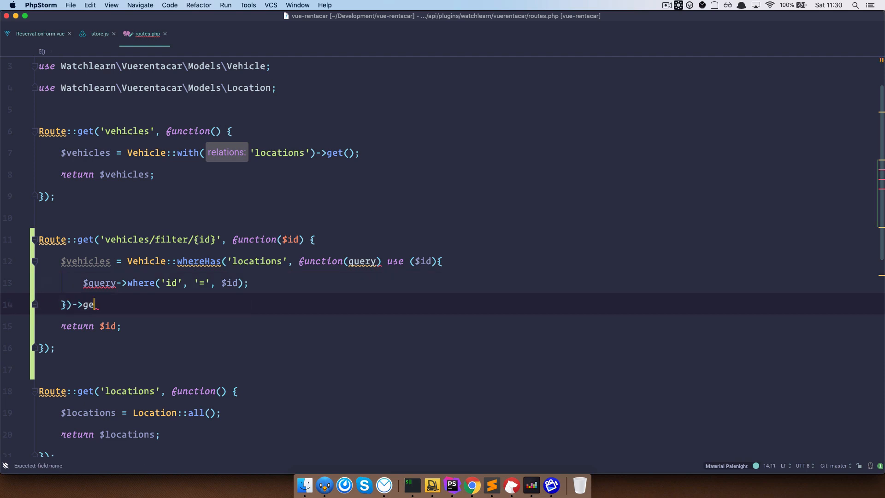
text(t();)
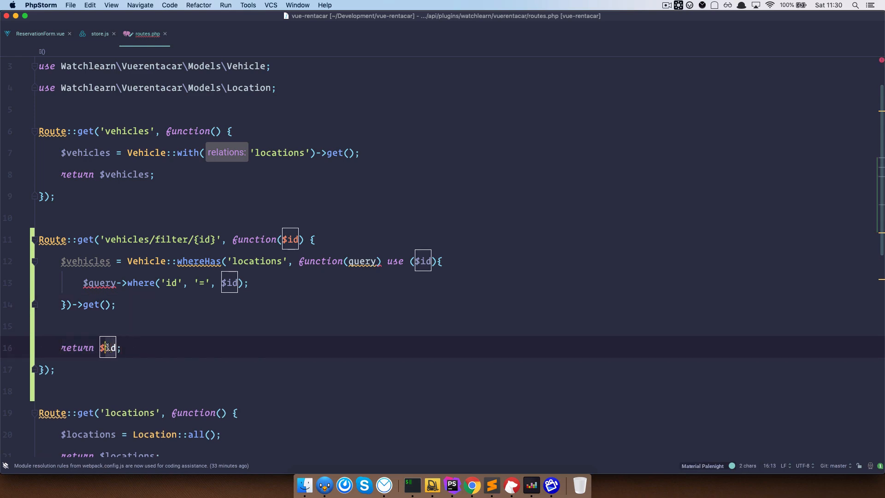
Return $vehicles, fix the query parameter name and switch over to Chrome.
text(vehicl)
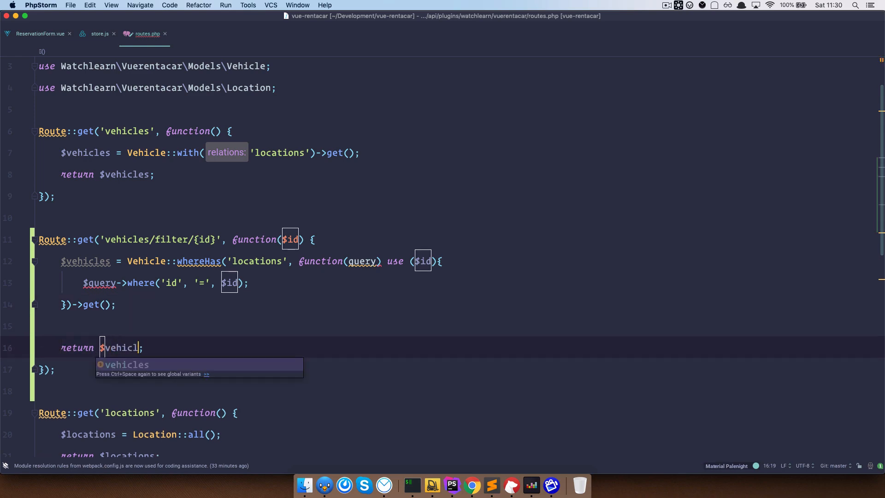
key(tab)
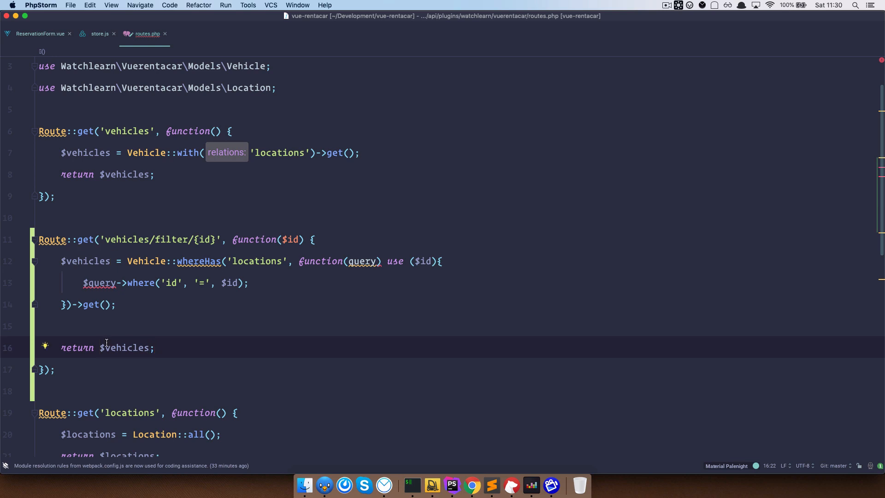
click(349, 261)
text($)
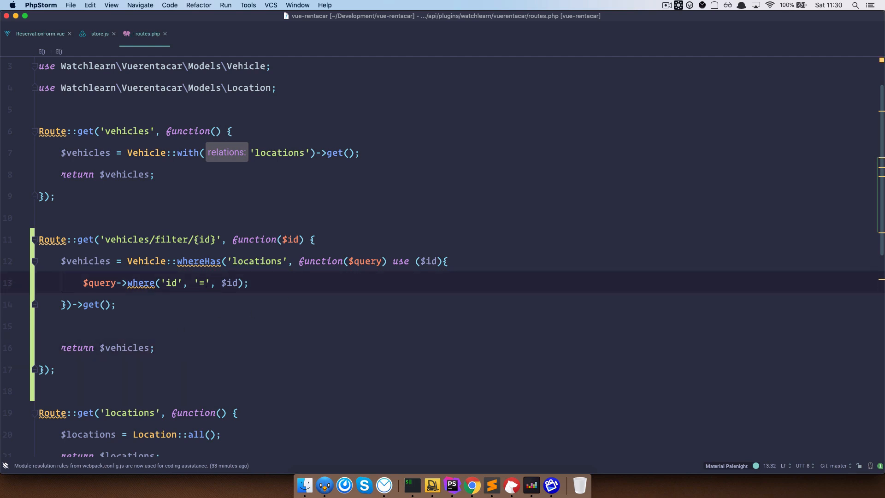
key(cmd+tab)
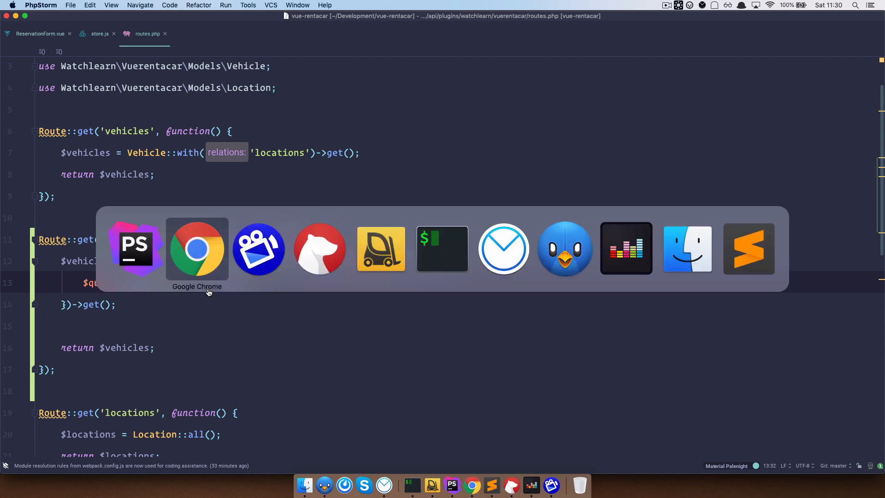
Pick Paris and New York in the Pickup Location select and expand the logged vehicle arrays in the console.
click(198, 248)
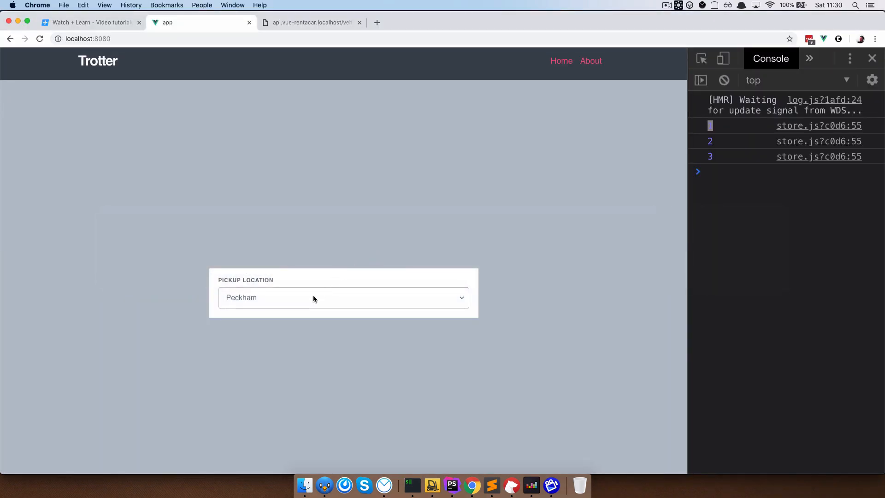
click(343, 298)
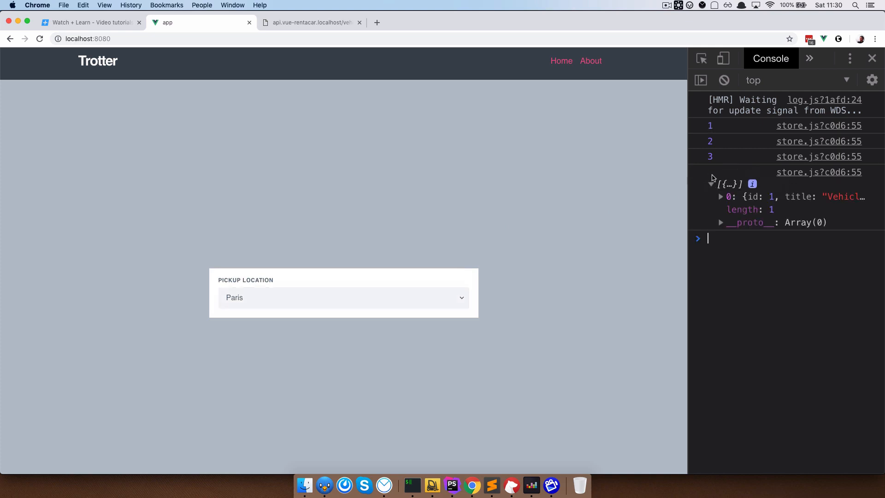
click(722, 197)
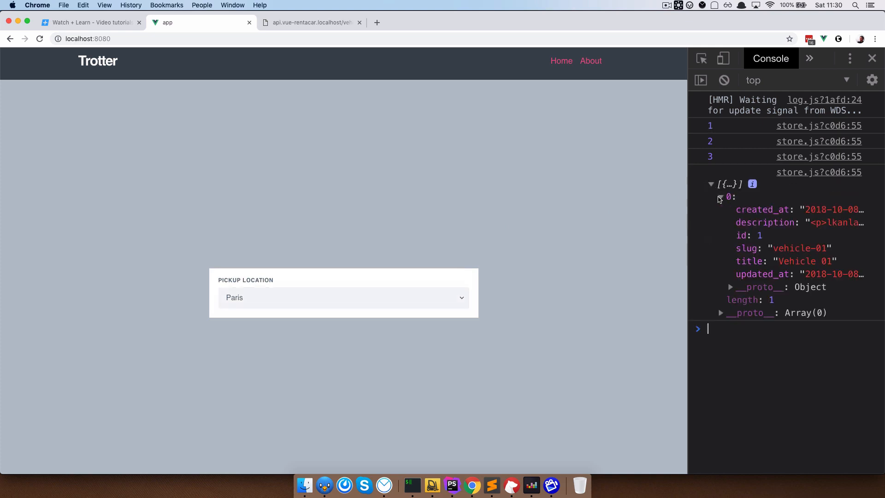
click(343, 298)
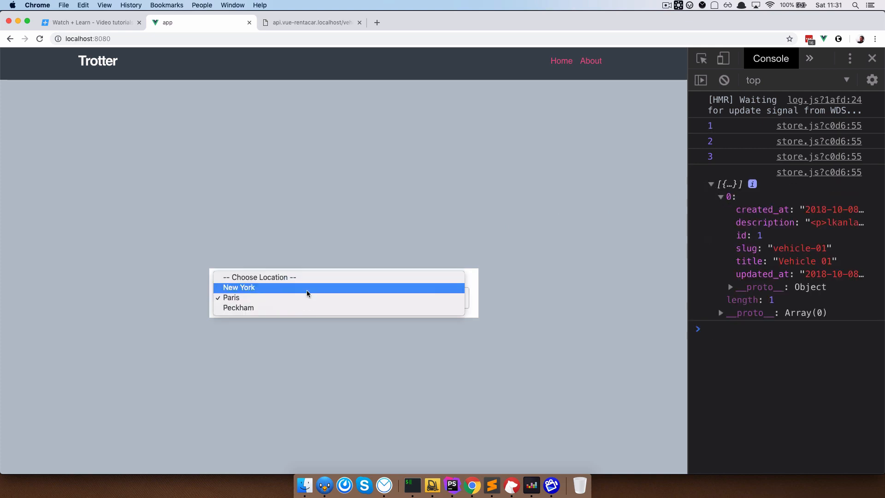
click(239, 288)
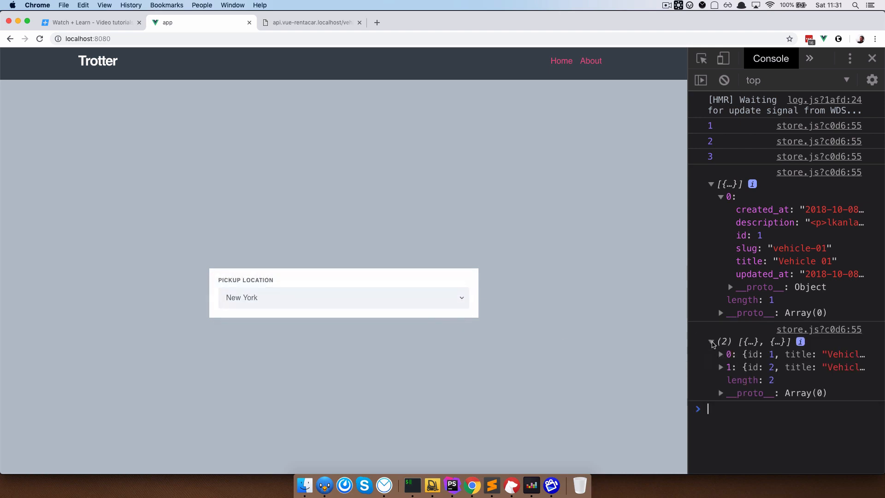
click(343, 298)
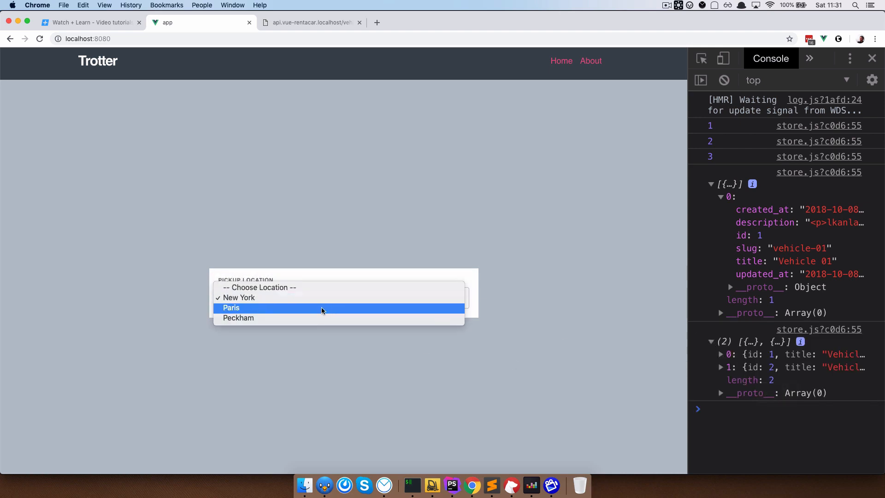
click(231, 308)
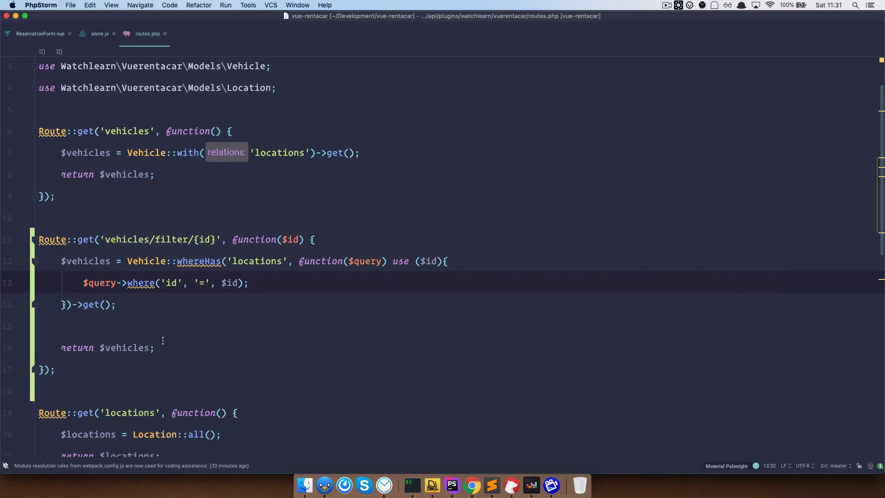
In store.js, replace the 'filtered' argument of filterOnApi's commit with response.data.
scroll(down, 3)
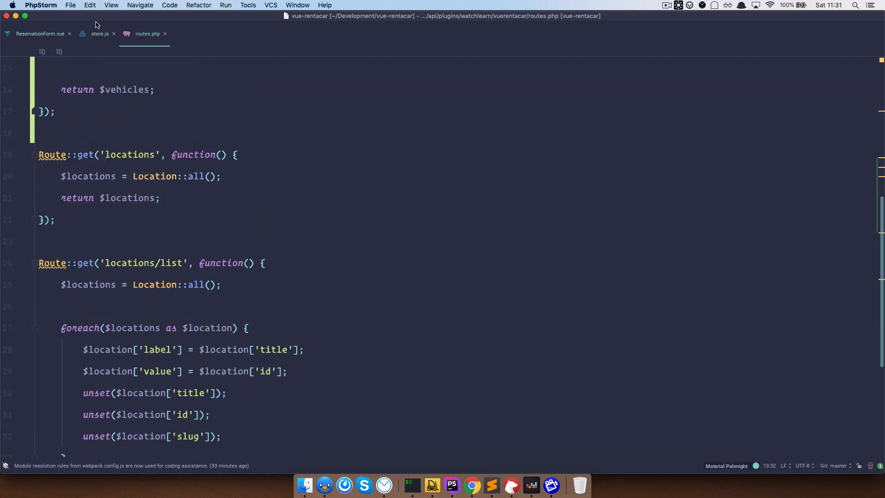
click(99, 34)
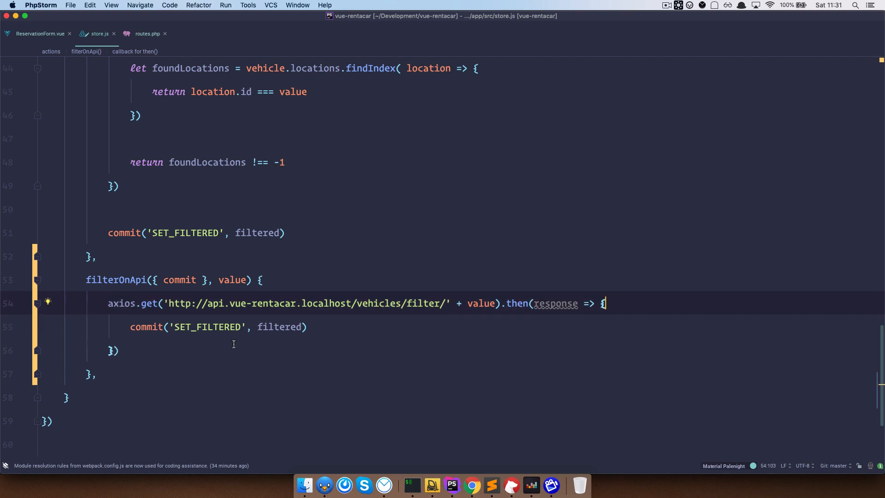
double_click(280, 326)
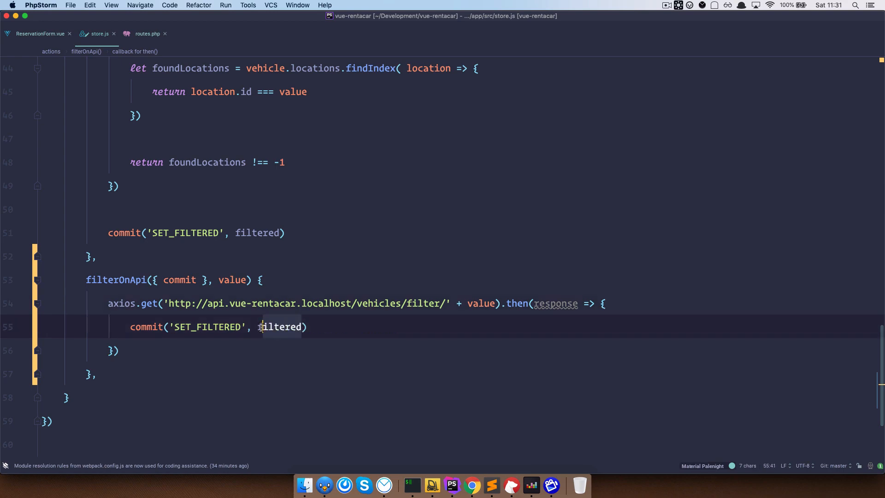
text(response)
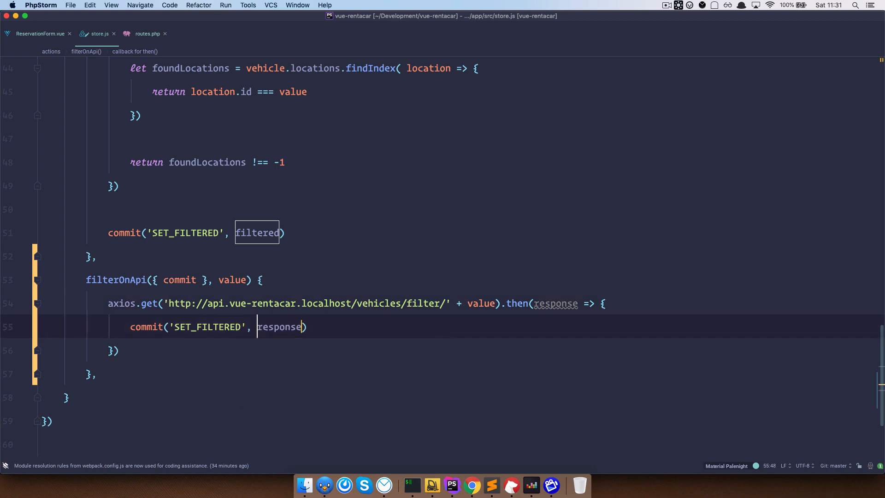
text(.data)
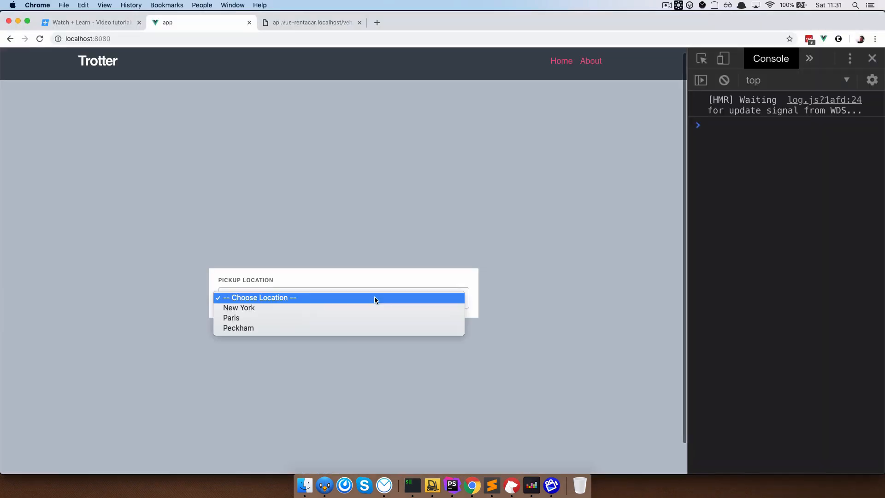
Select New York, then another pickup location, and watch the vehicle list update on the page.
click(239, 308)
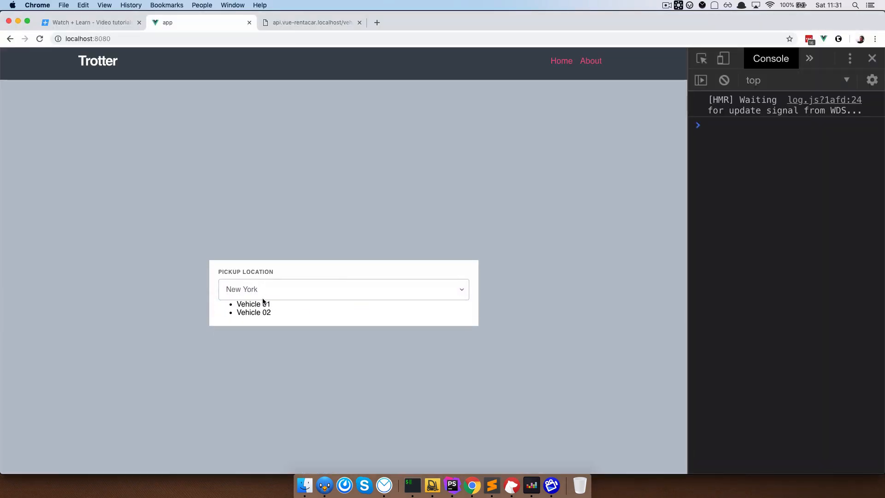
click(343, 289)
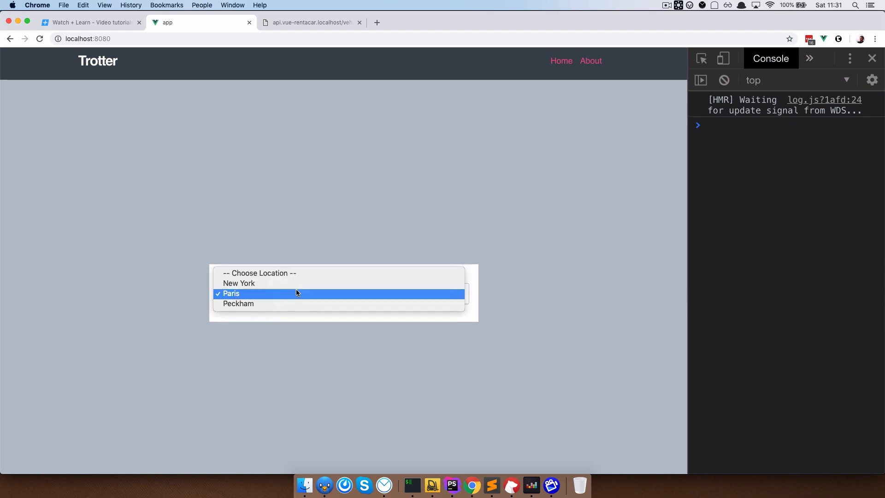
click(238, 304)
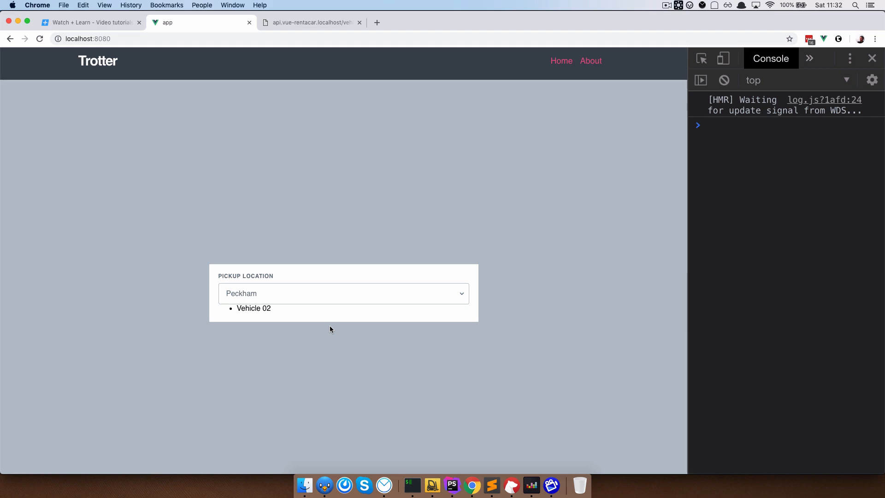
mouse_move(743, 377)
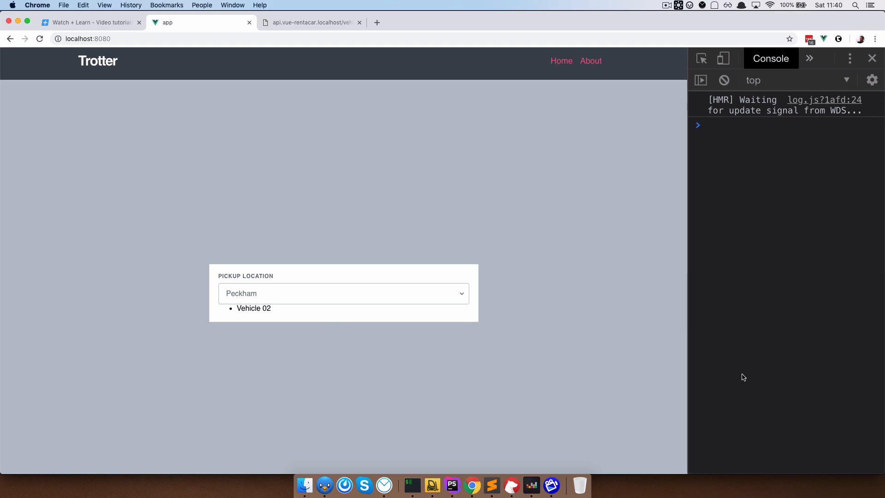